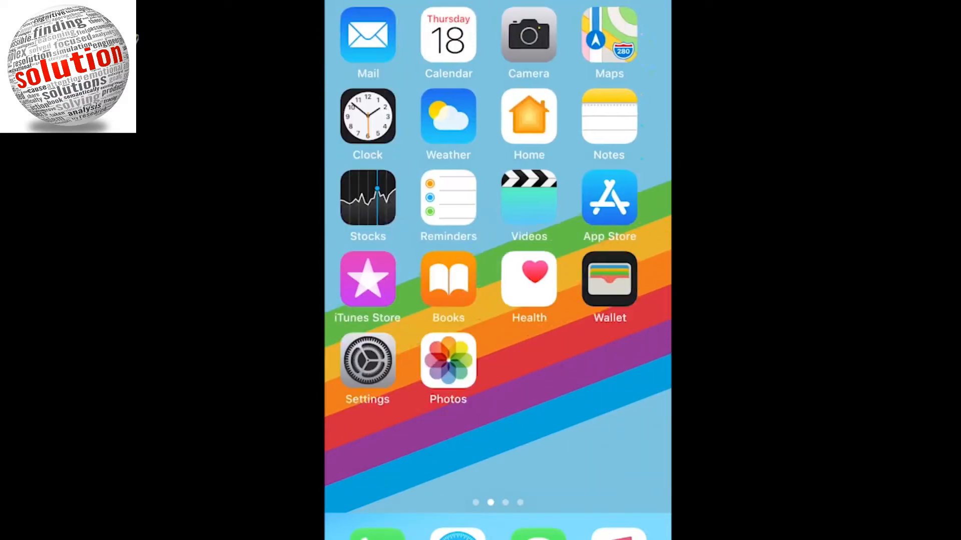
scroll(left, 3)
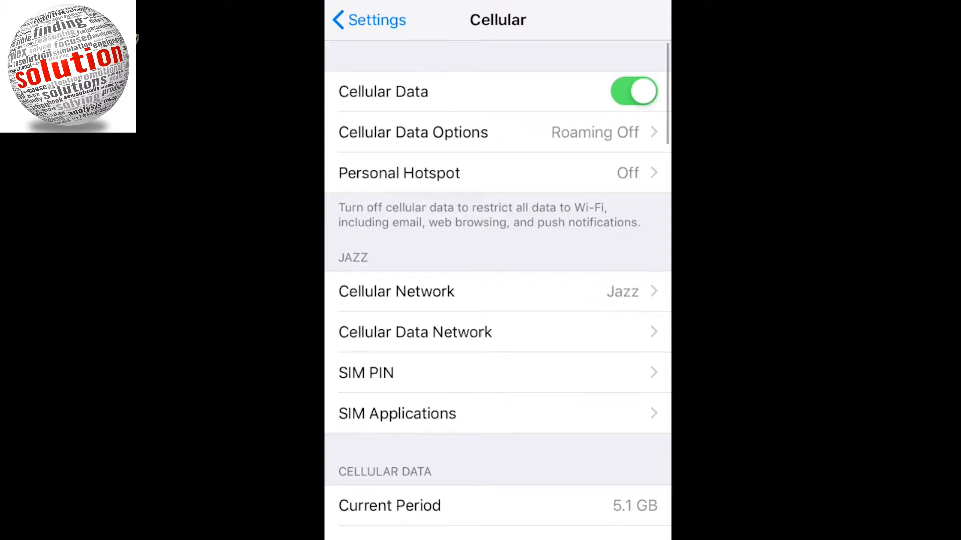
scroll(down, 3)
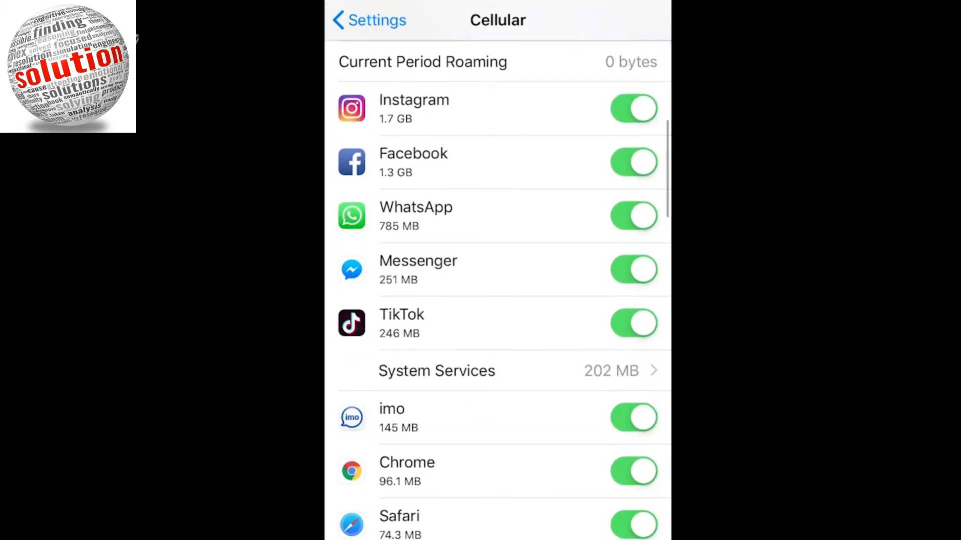
scroll(down, 3)
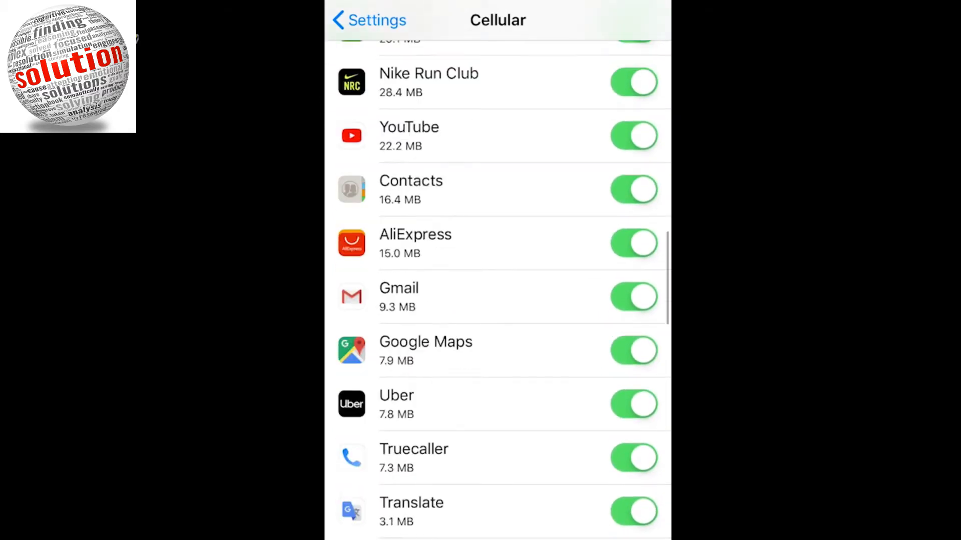
scroll(up, 3)
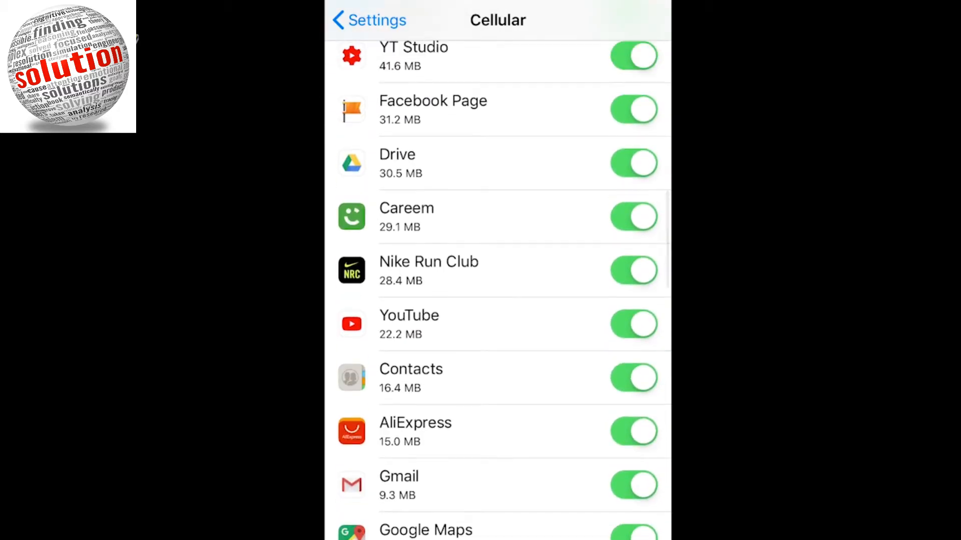
scroll(down, 3)
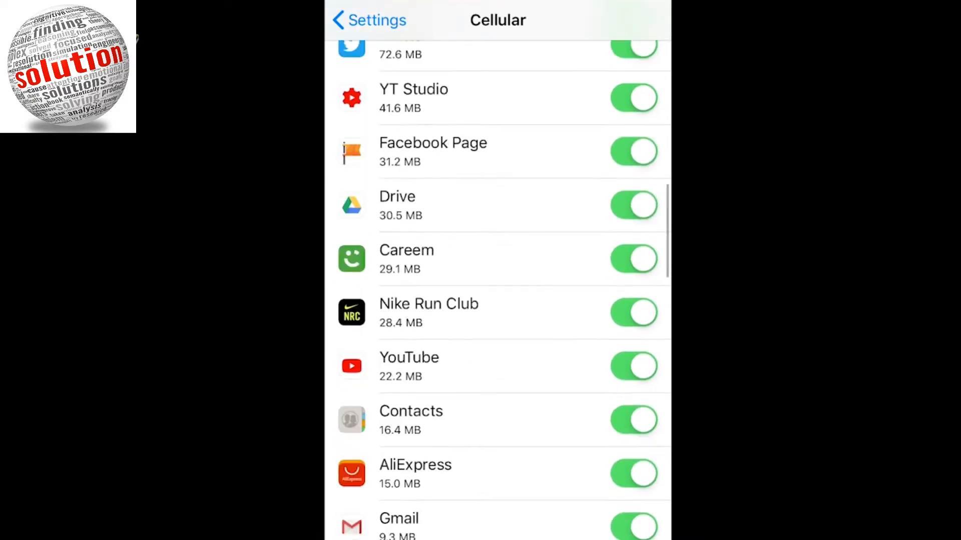
scroll(down, 3)
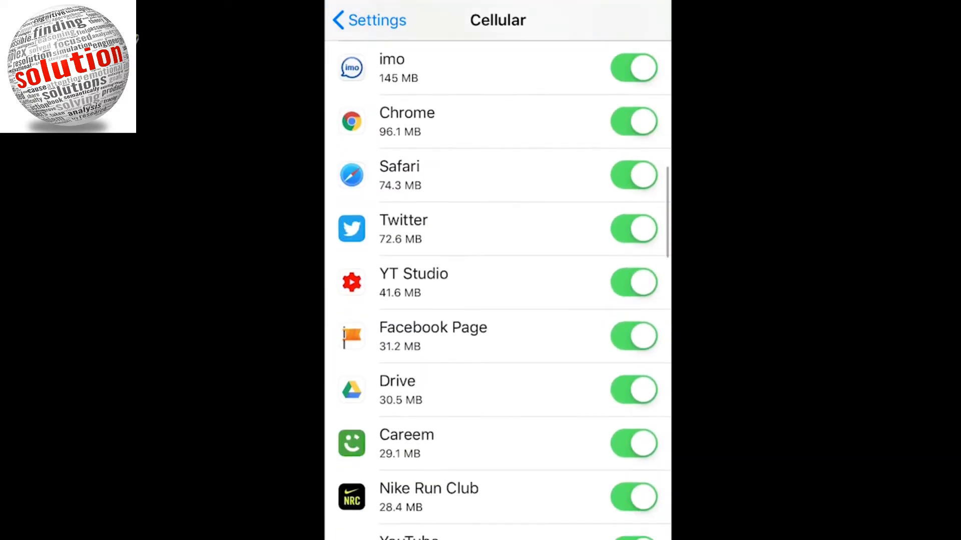
scroll(down, 3)
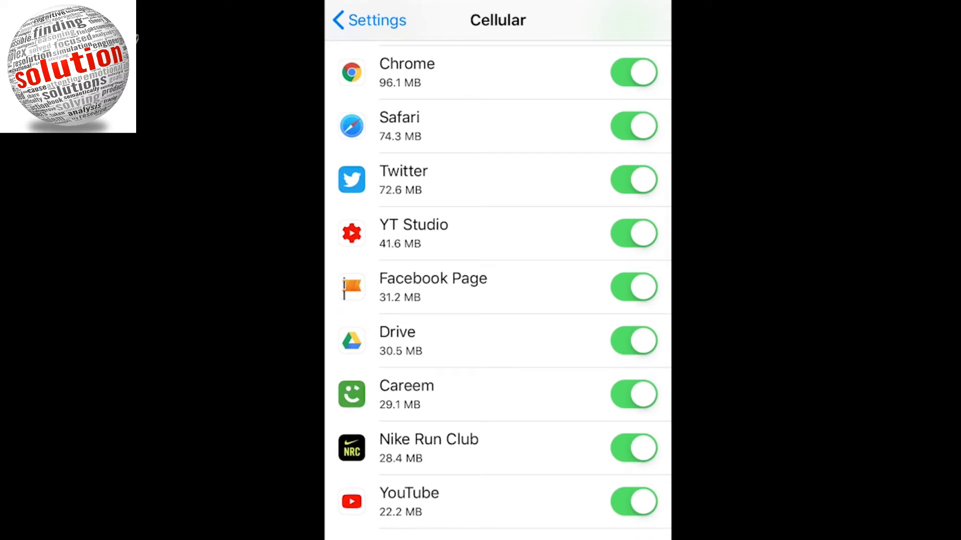
scroll(down, 3)
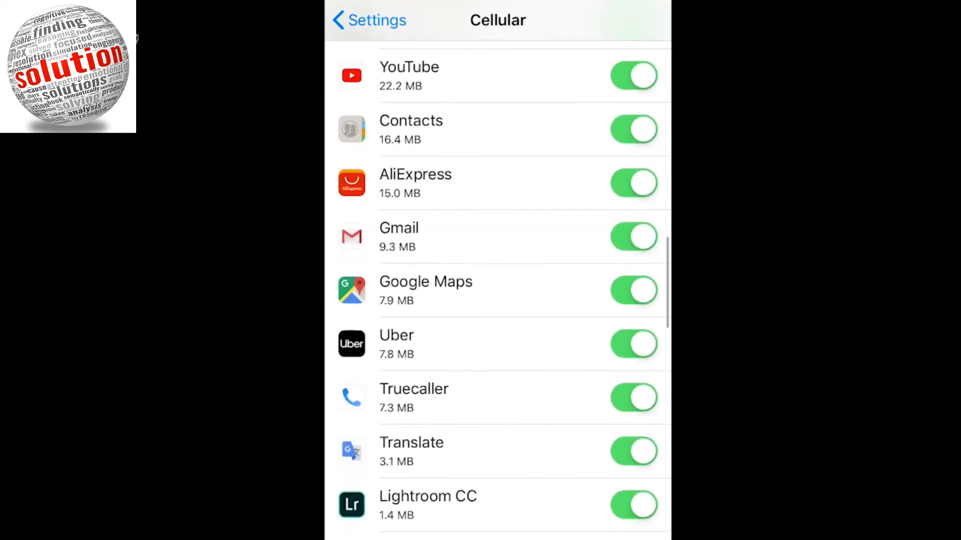
scroll(down, 3)
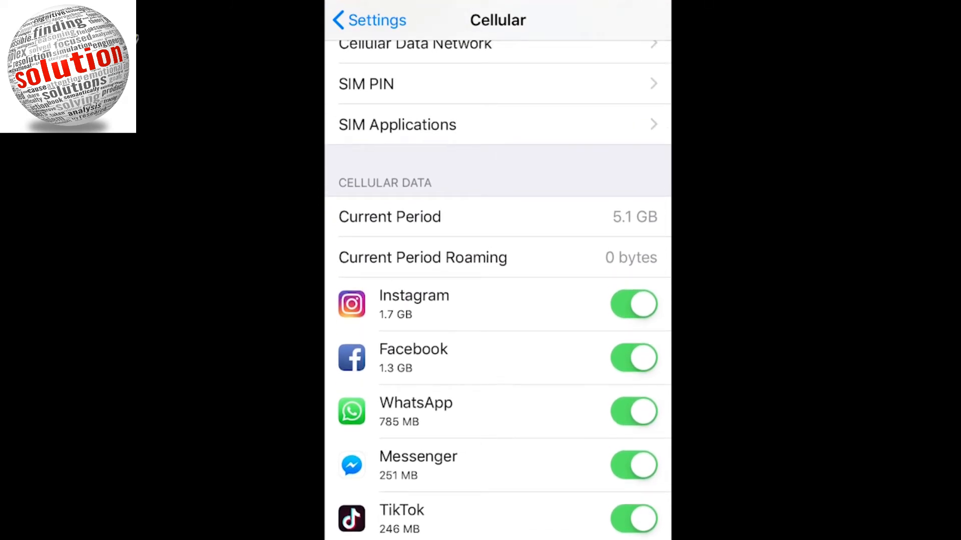
scroll(down, 3)
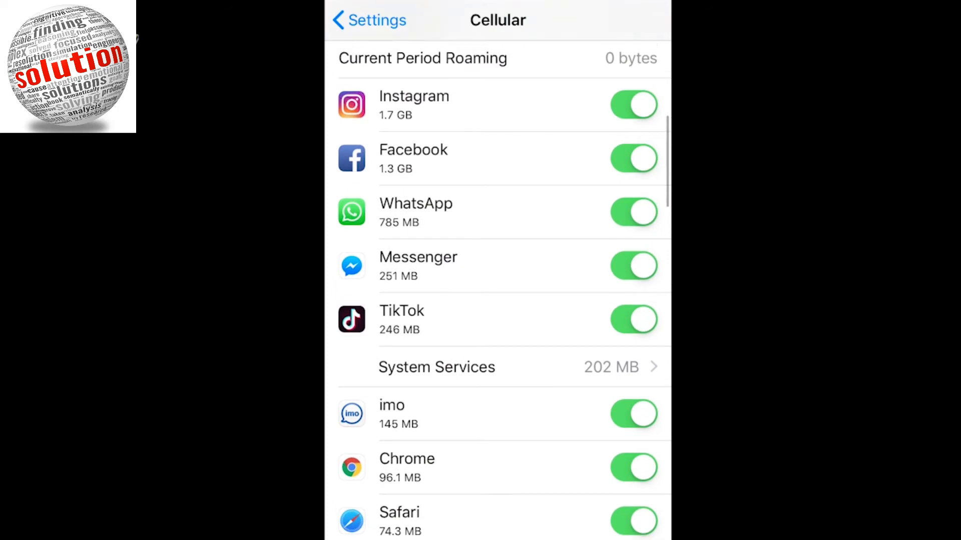